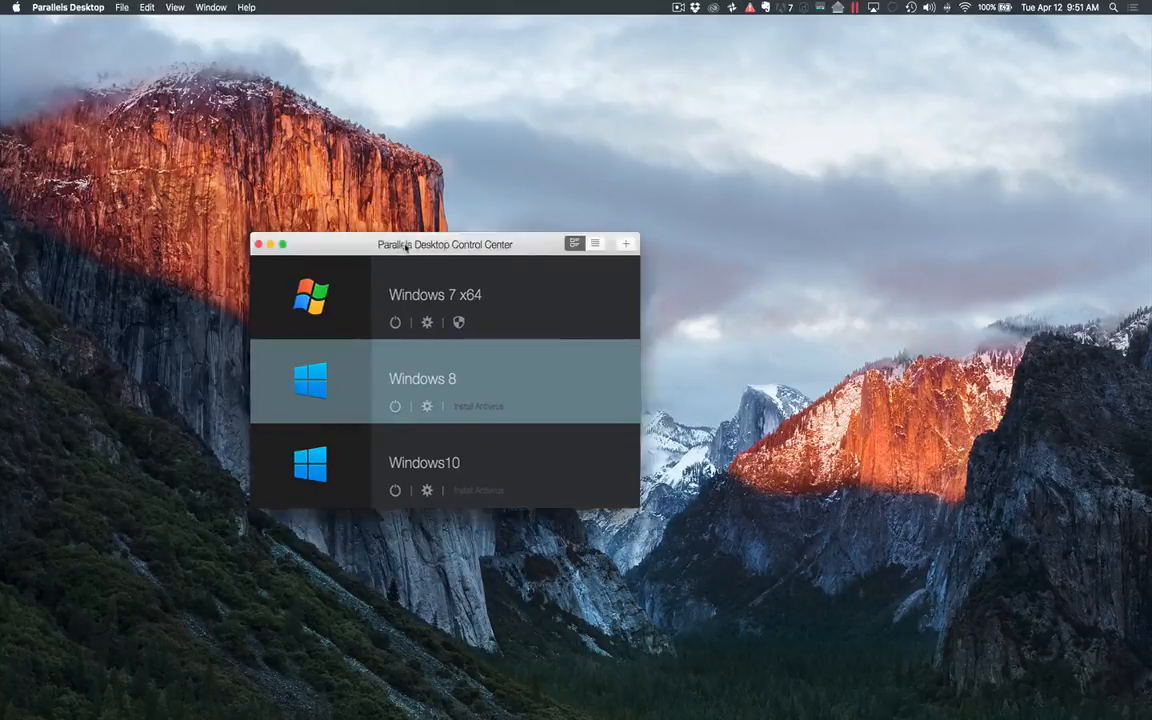
- Move the virtual machine list aside and start the Windows 7 x64 virtual machine
drag(444, 244, 518, 232)
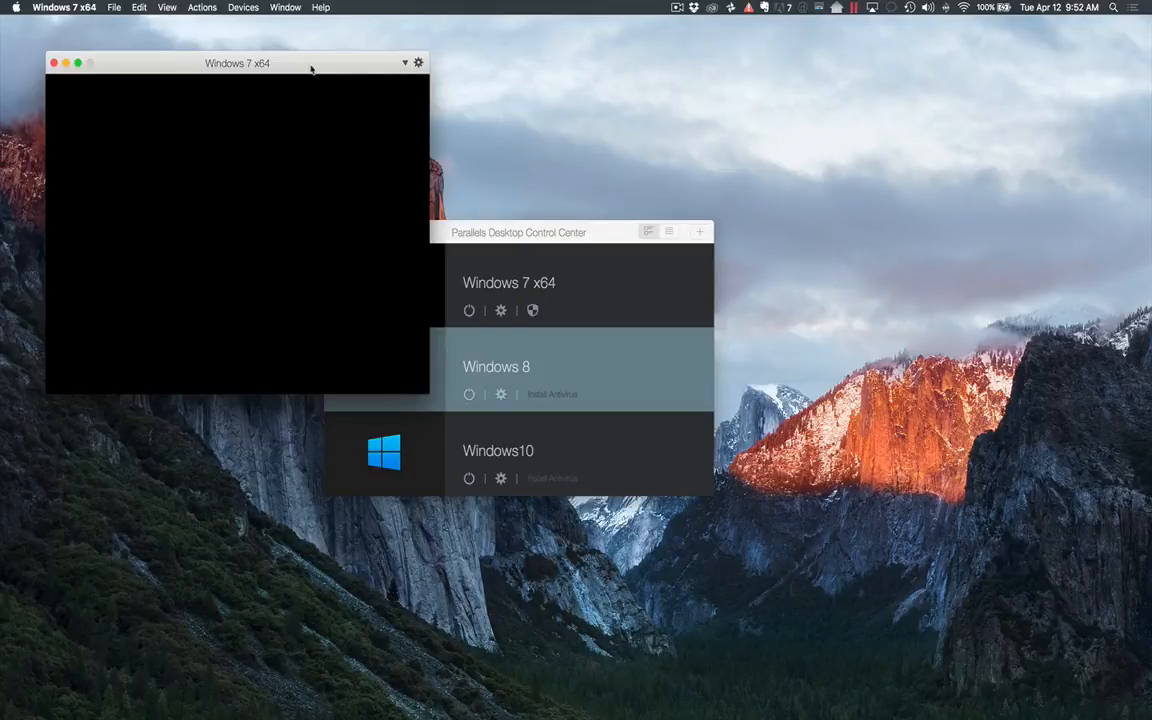
- Reposition and enlarge the Windows 7 x64 window while it boots to the login screen
drag(238, 62, 316, 62)
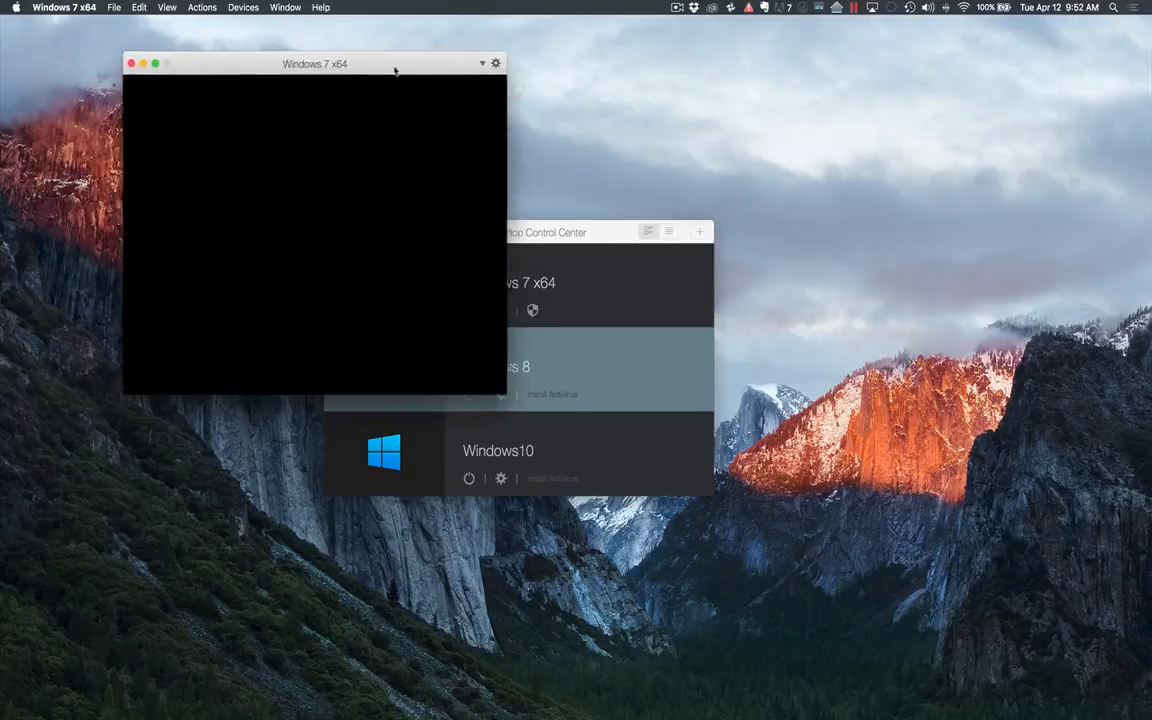
drag(316, 62, 372, 62)
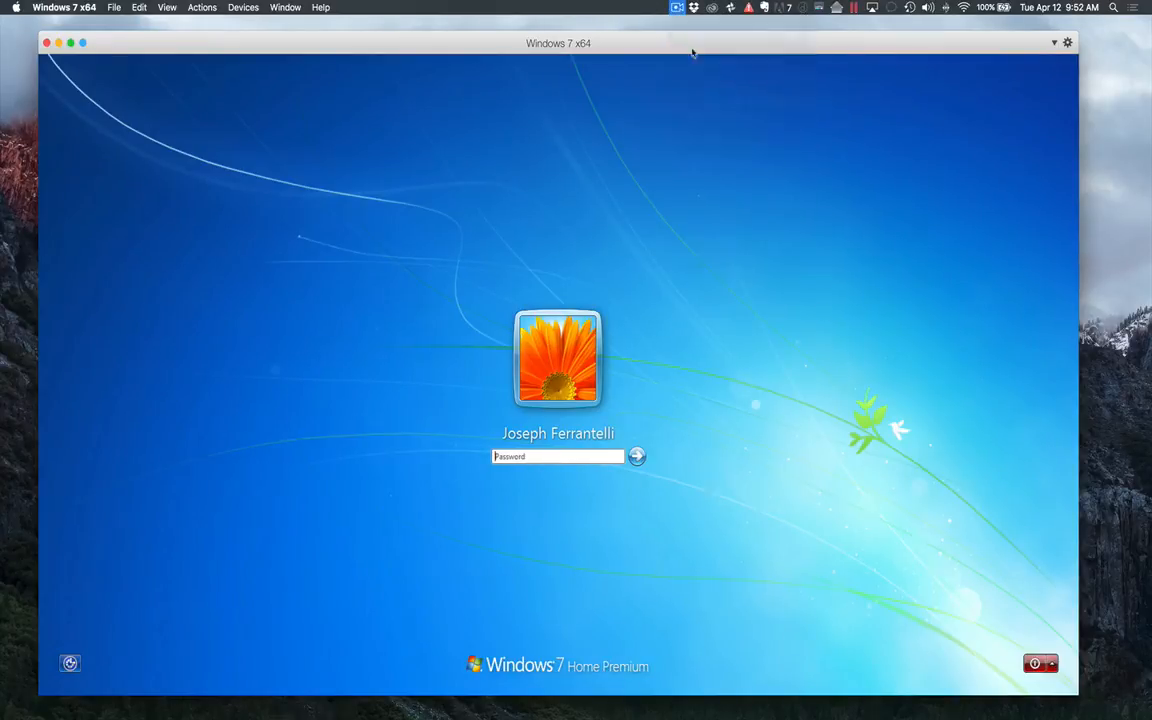
- Log in to Windows 7 and select the Launch PostureRay shortcut on the desktop
click(636, 456)
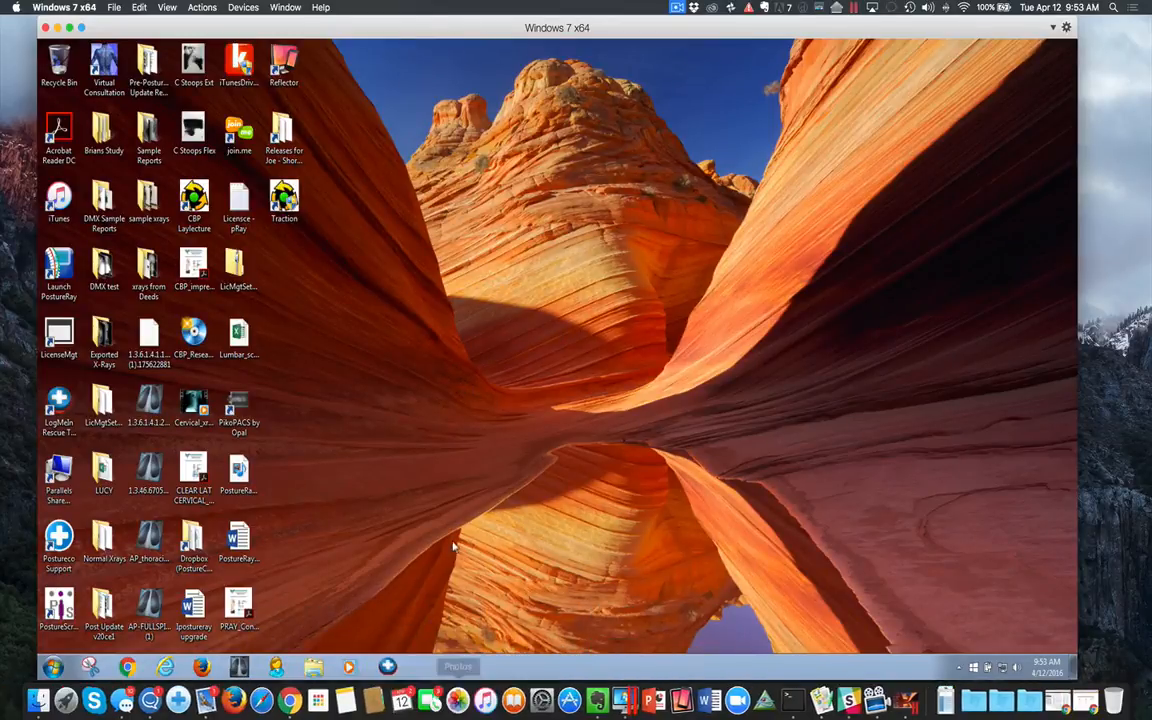
click(52, 666)
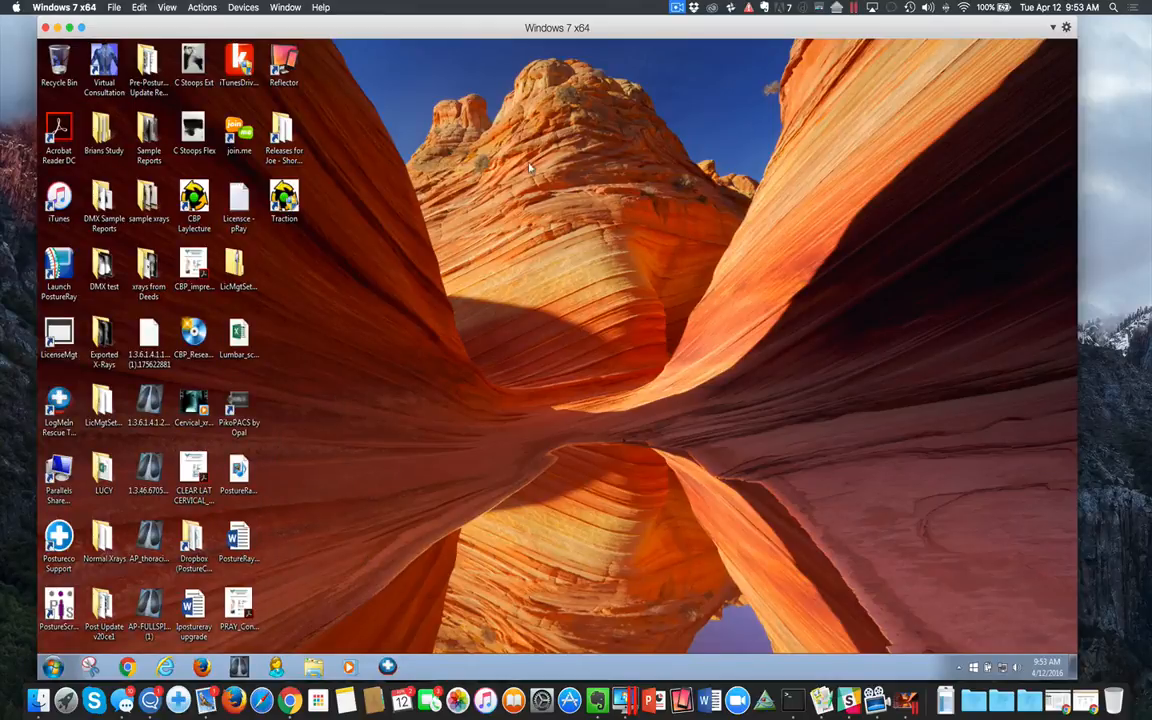
click(58, 264)
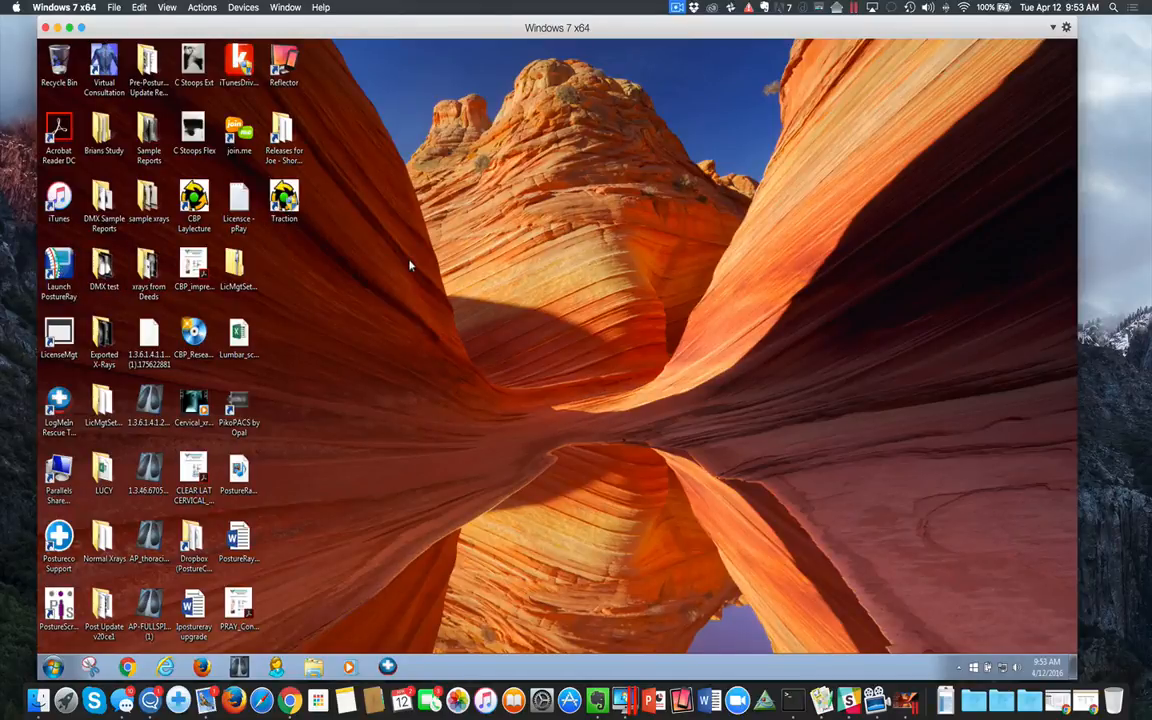
click(58, 270)
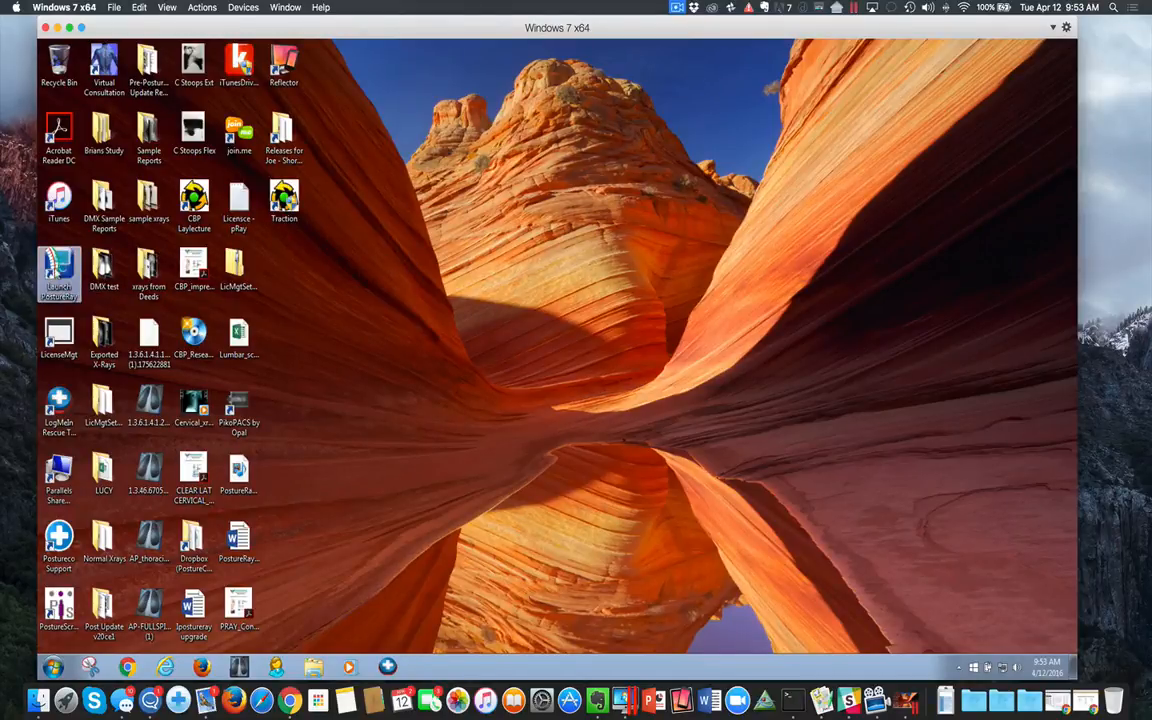
- Launch PostureRay and dismiss the expired support notice
double_click(58, 270)
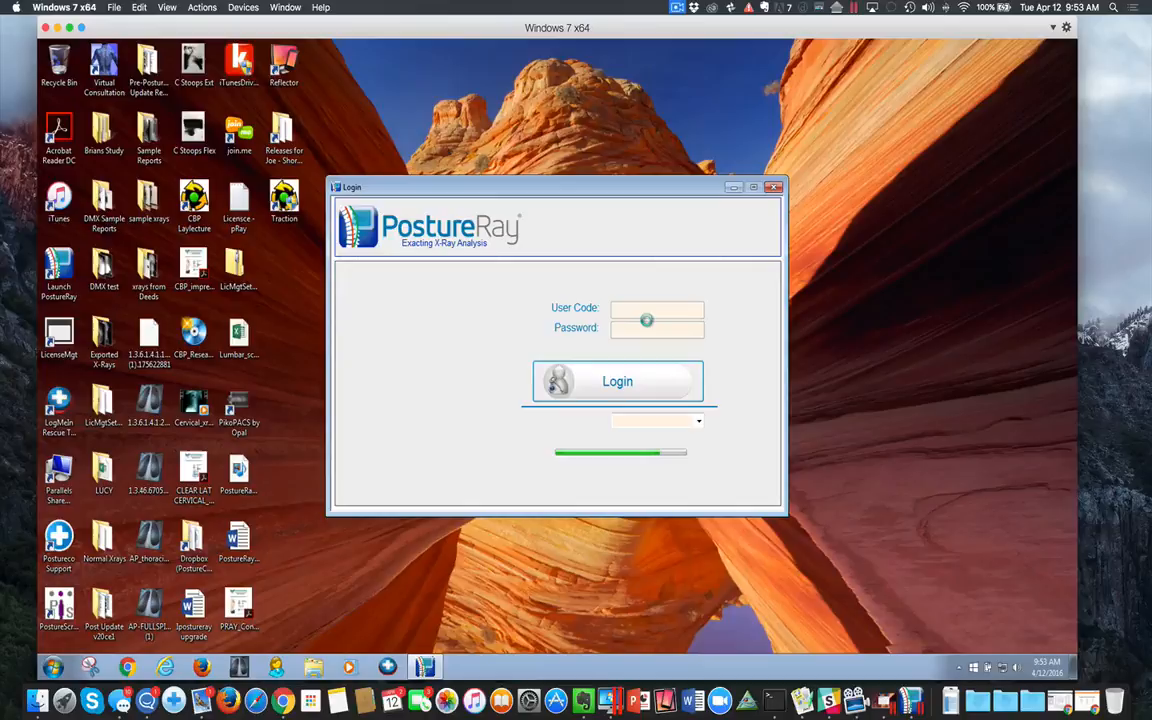
click(616, 380)
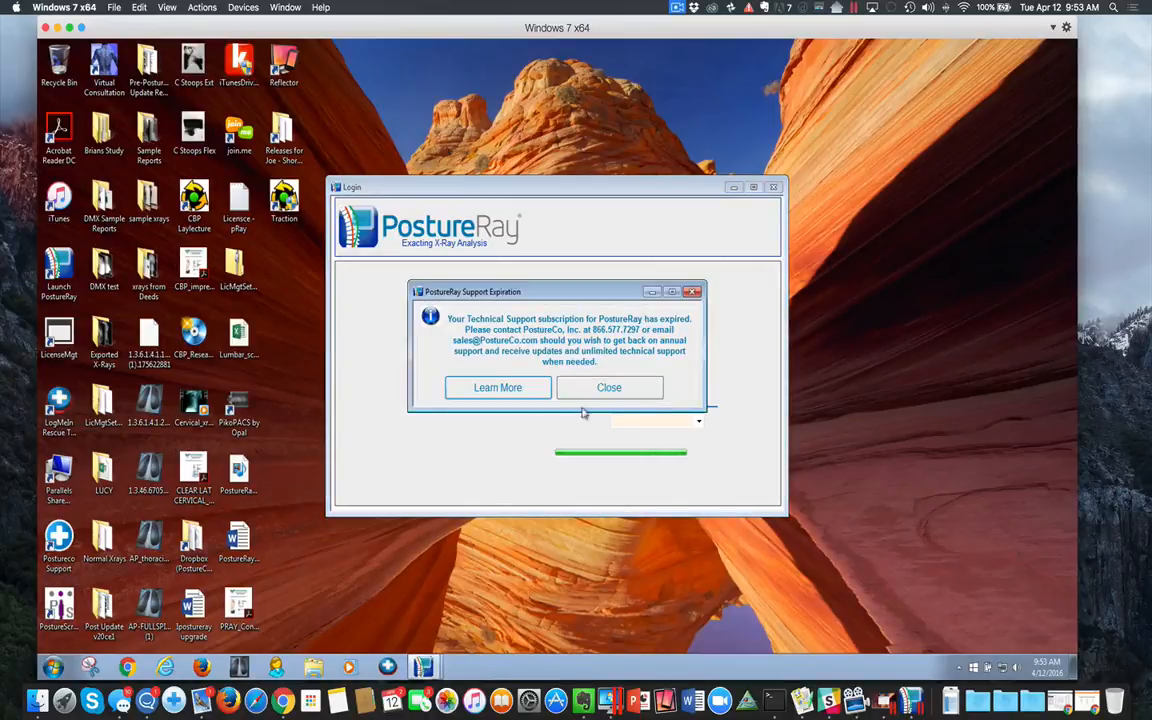
click(608, 388)
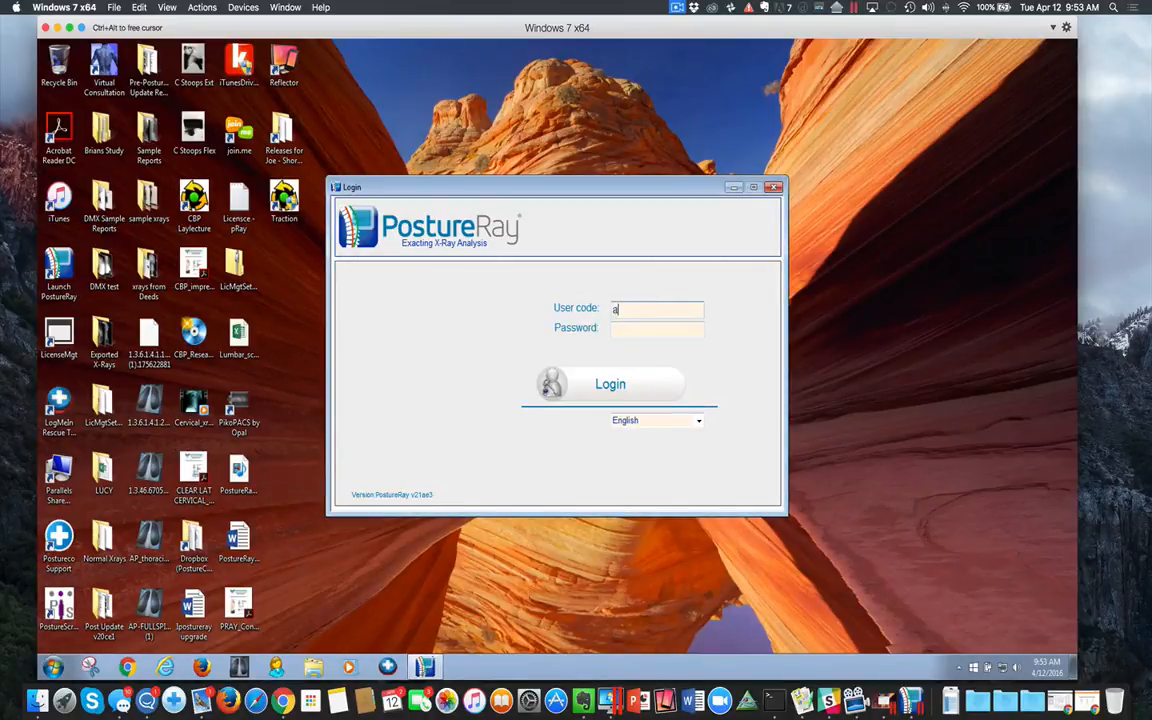
- Log in to PostureRay as admin and reach the PostureRay System main menu
text(dmin)
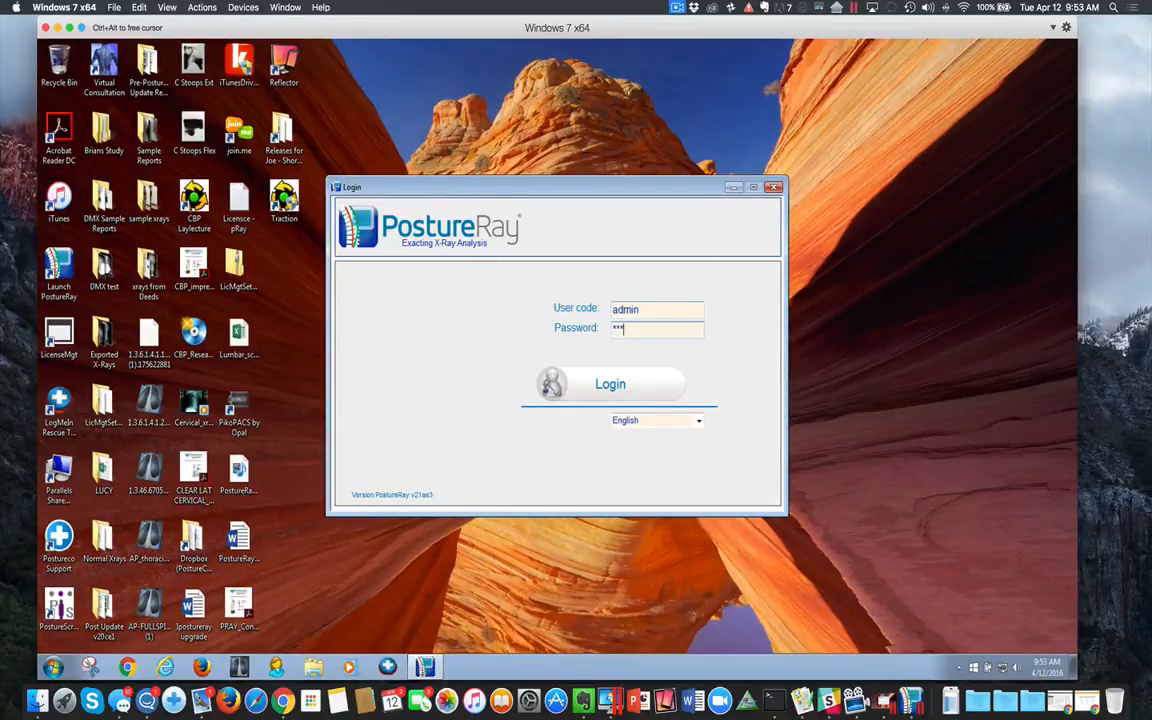
click(610, 384)
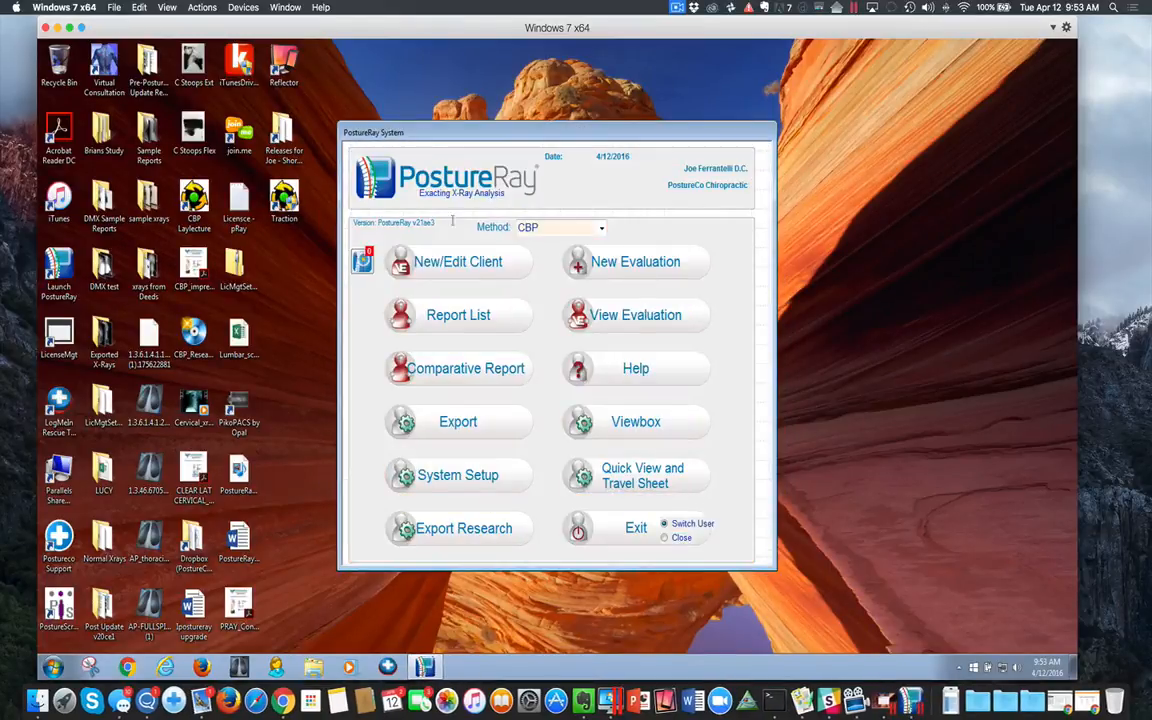
mouse_move(612, 308)
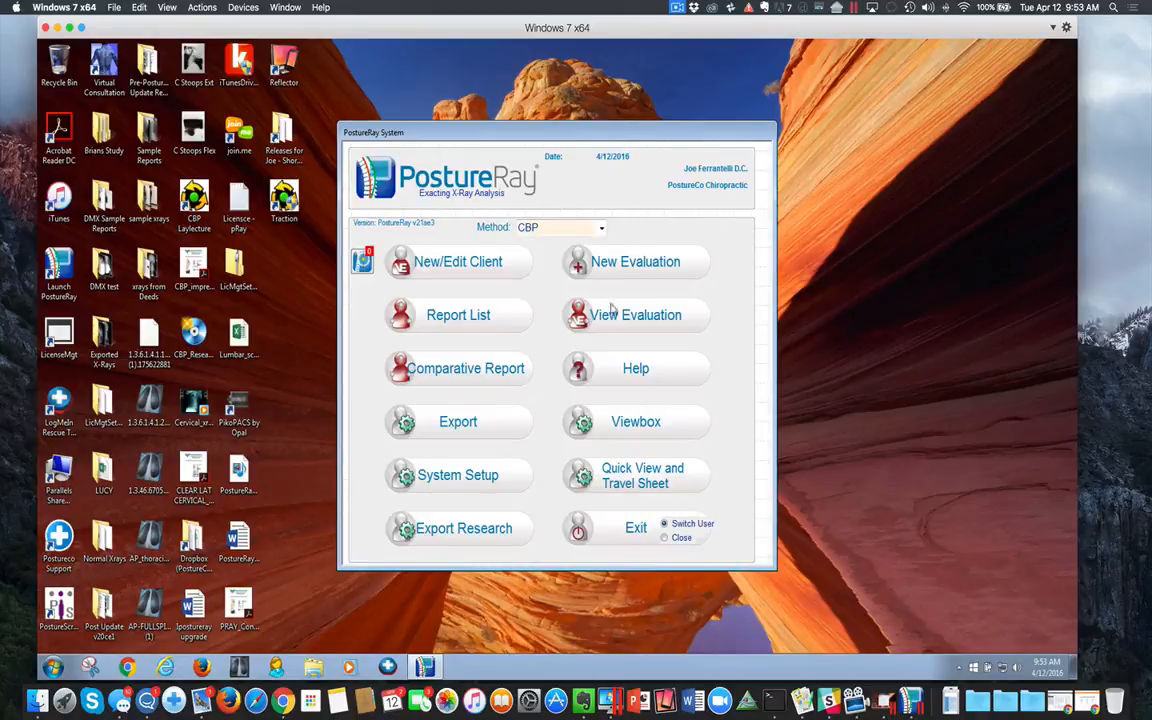
click(636, 314)
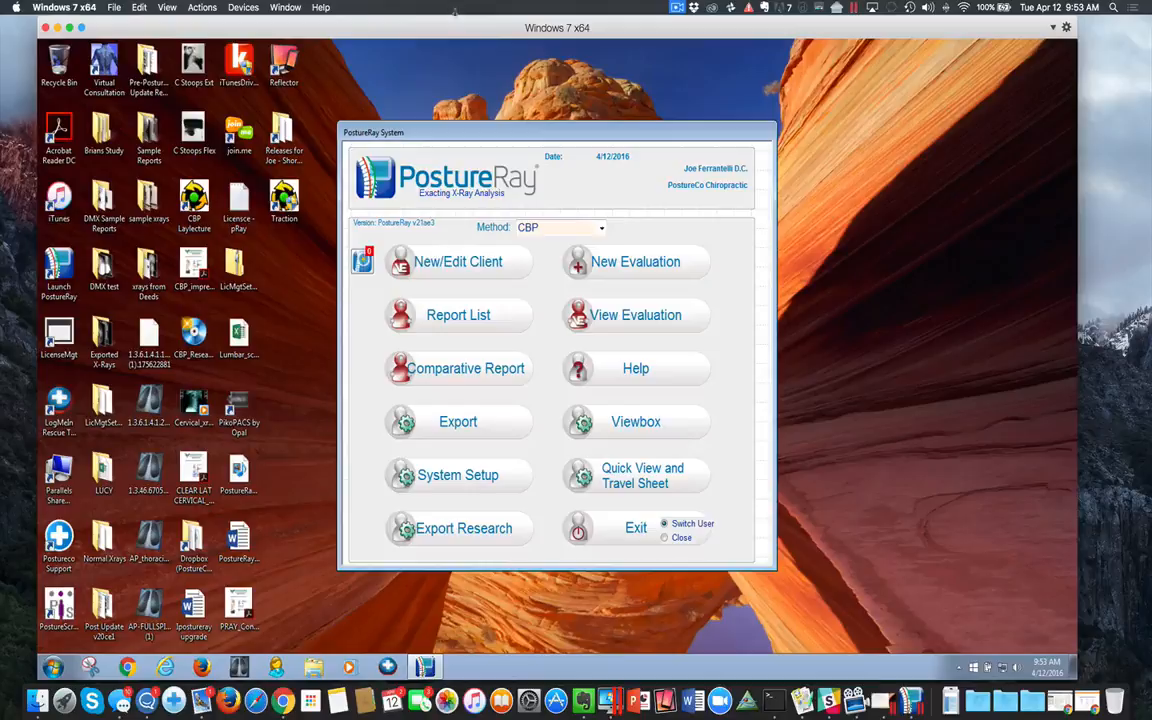
- Review the View and Actions menus, then enter Coherence mode for Windows 7
click(168, 8)
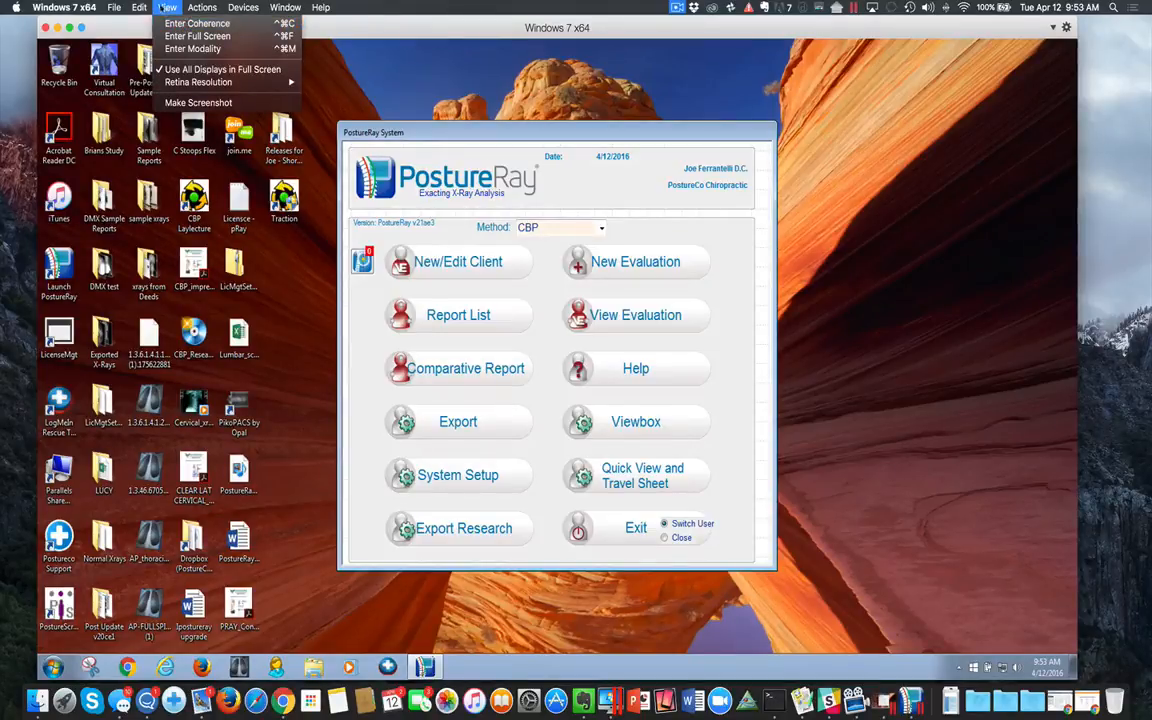
click(200, 8)
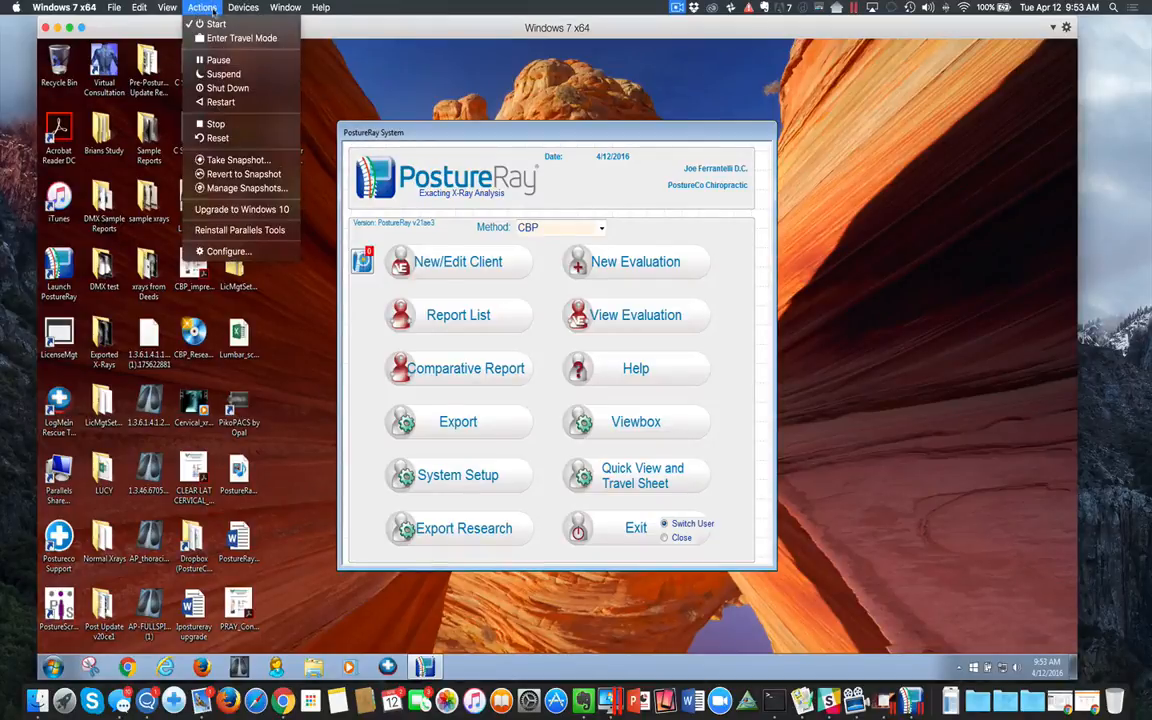
click(168, 8)
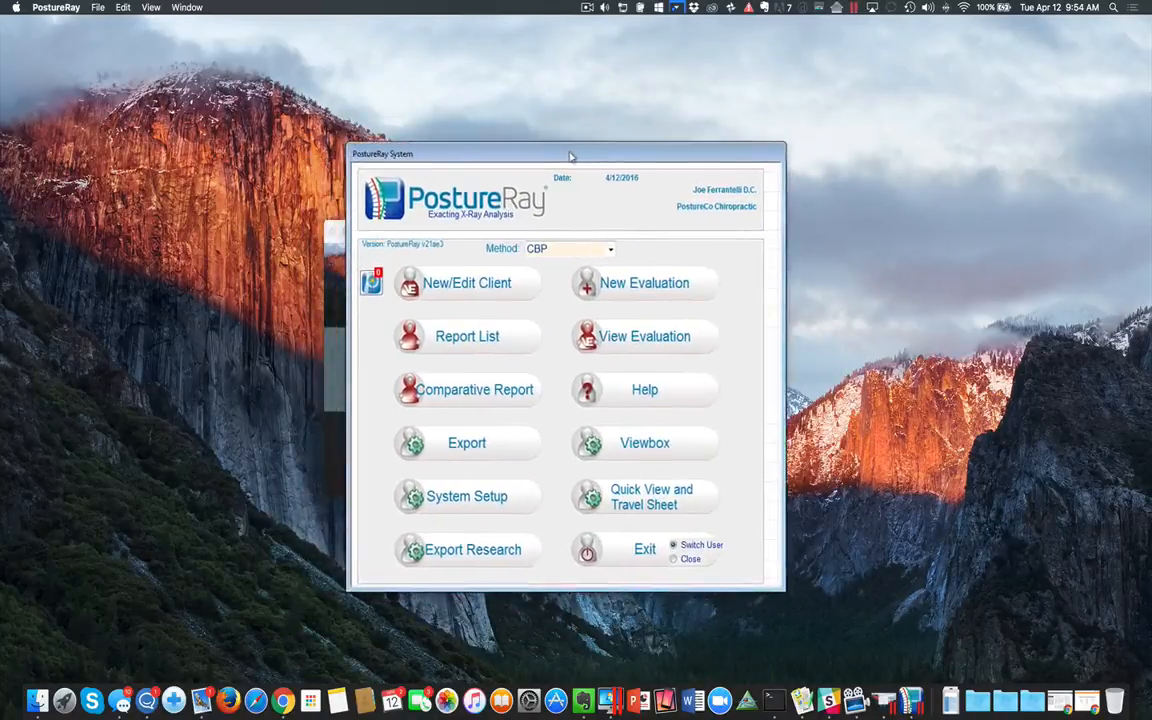
- Move the PostureRay System window on the Mac desktop and open View Evaluation
drag(570, 152, 588, 152)
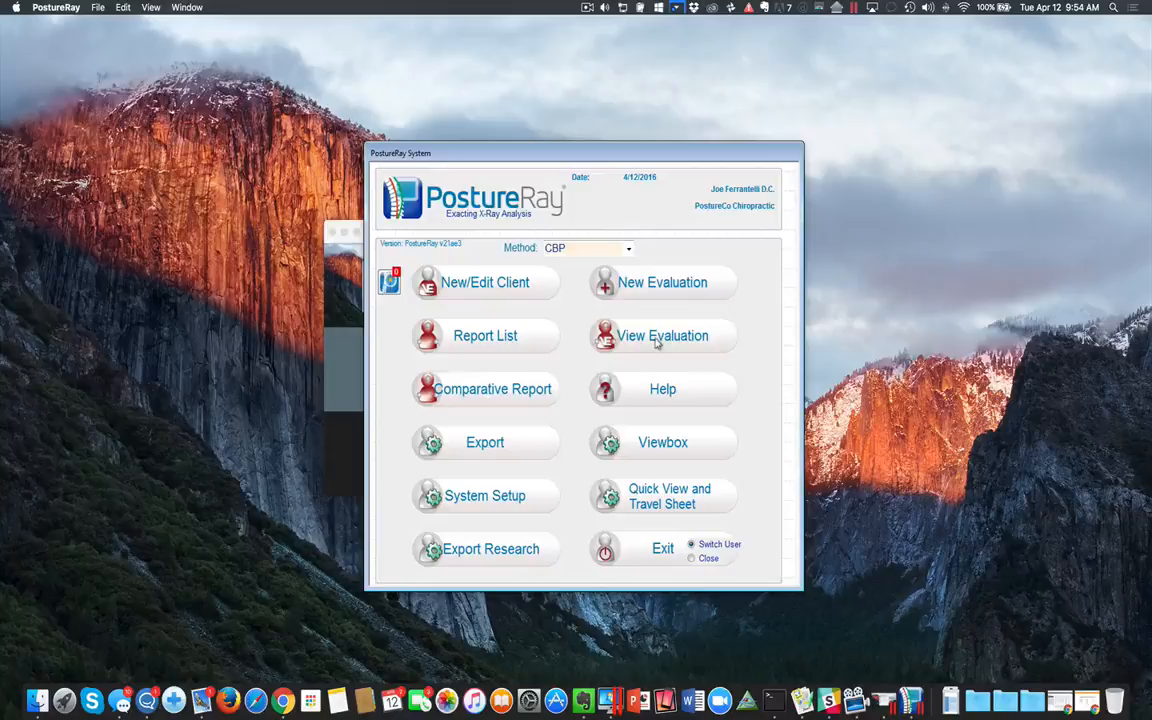
click(662, 336)
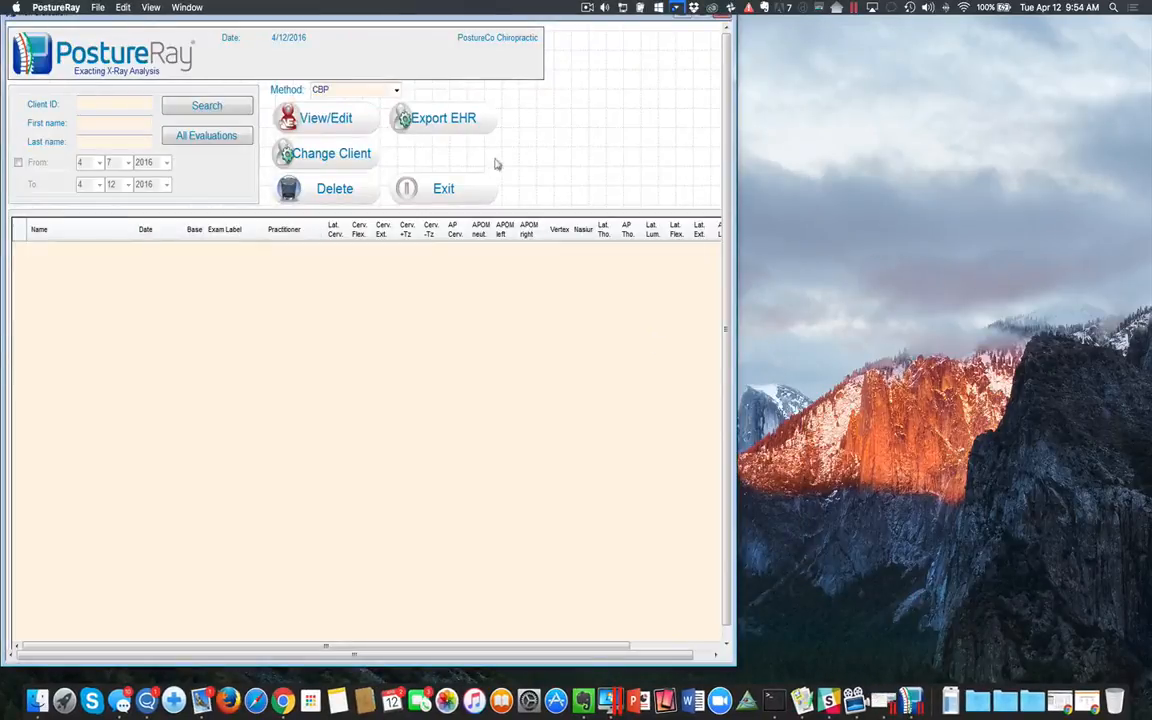
click(206, 136)
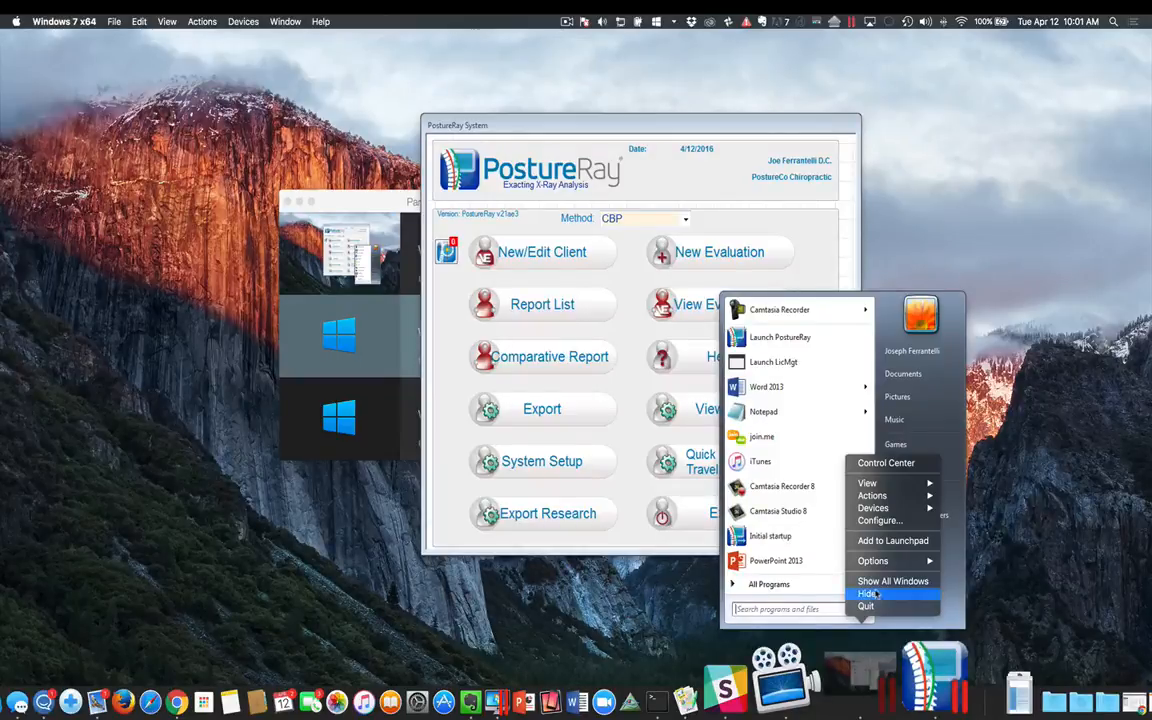
- Exit Coherence from the Windows 7 Dock icon's View menu, restoring window mode
click(868, 482)
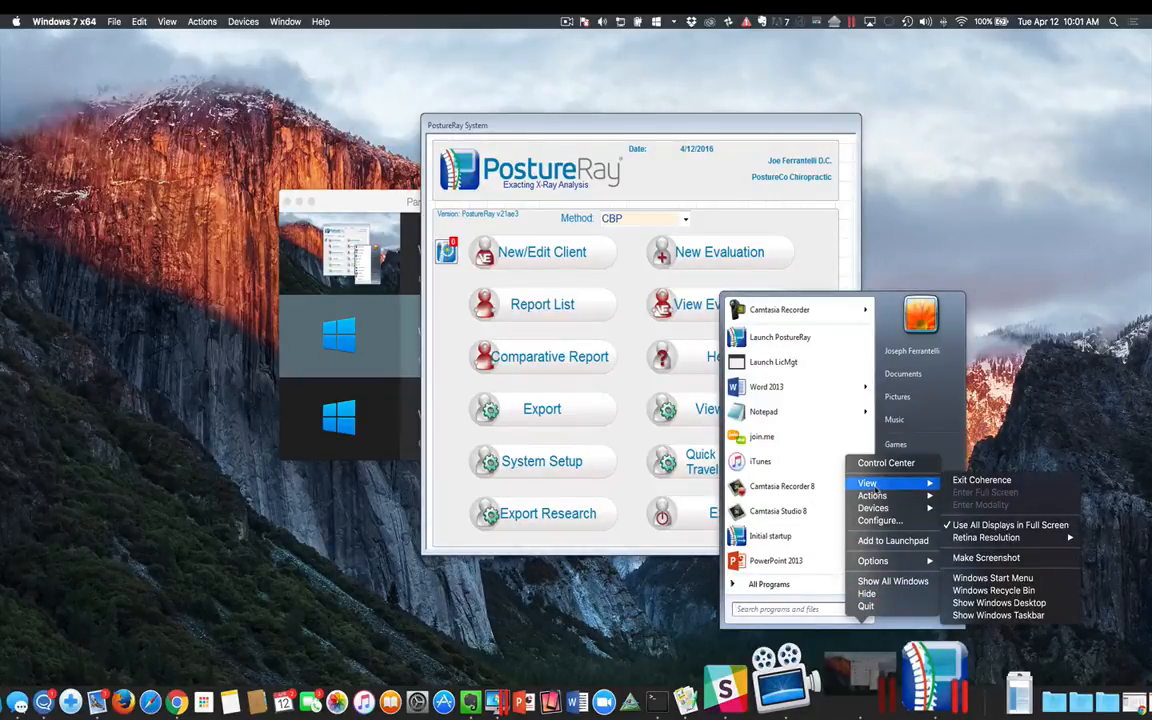
mouse_move(982, 480)
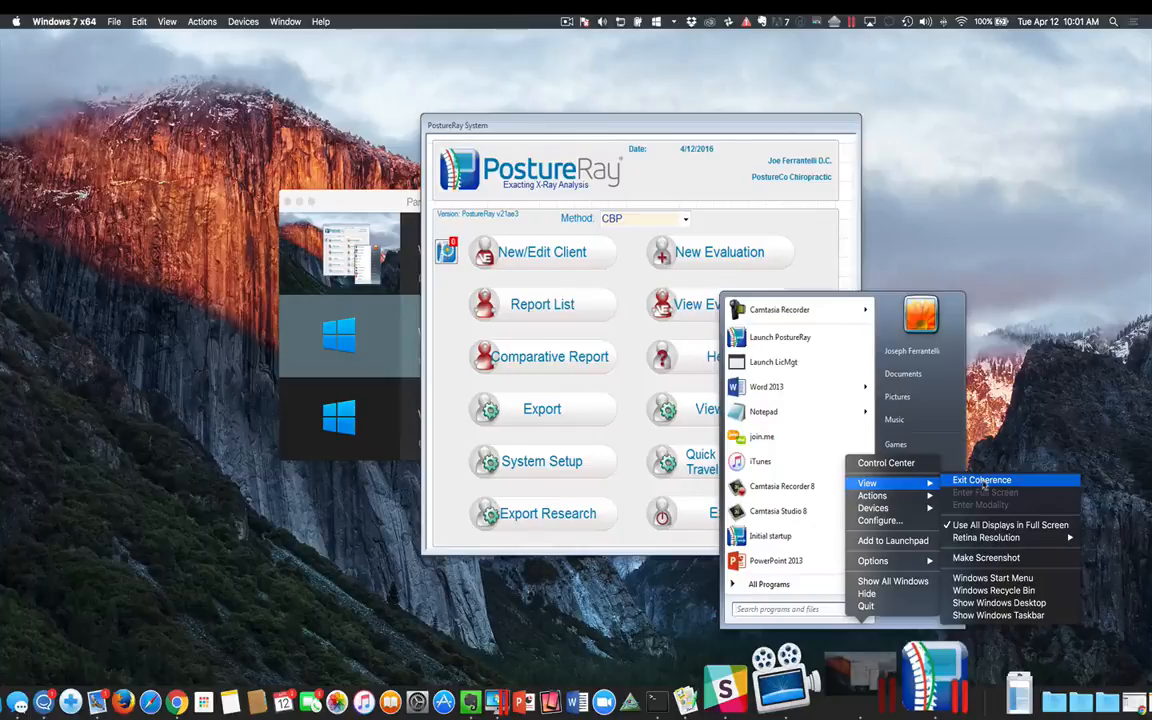
click(982, 480)
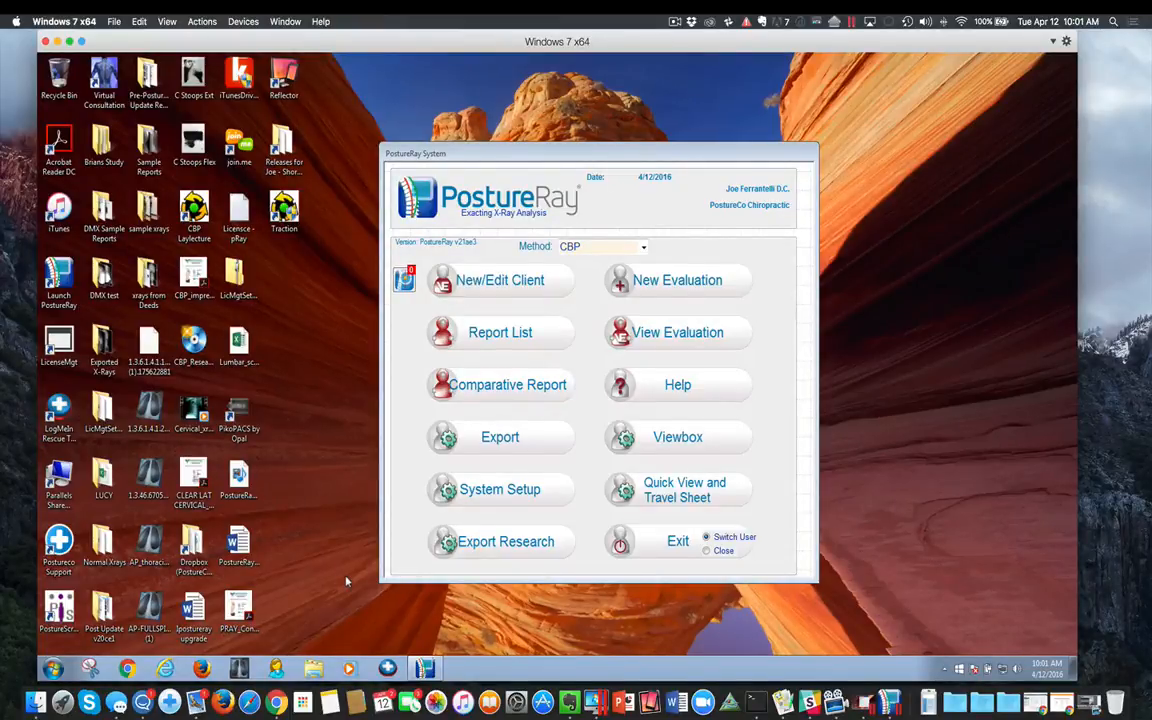
mouse_move(58, 476)
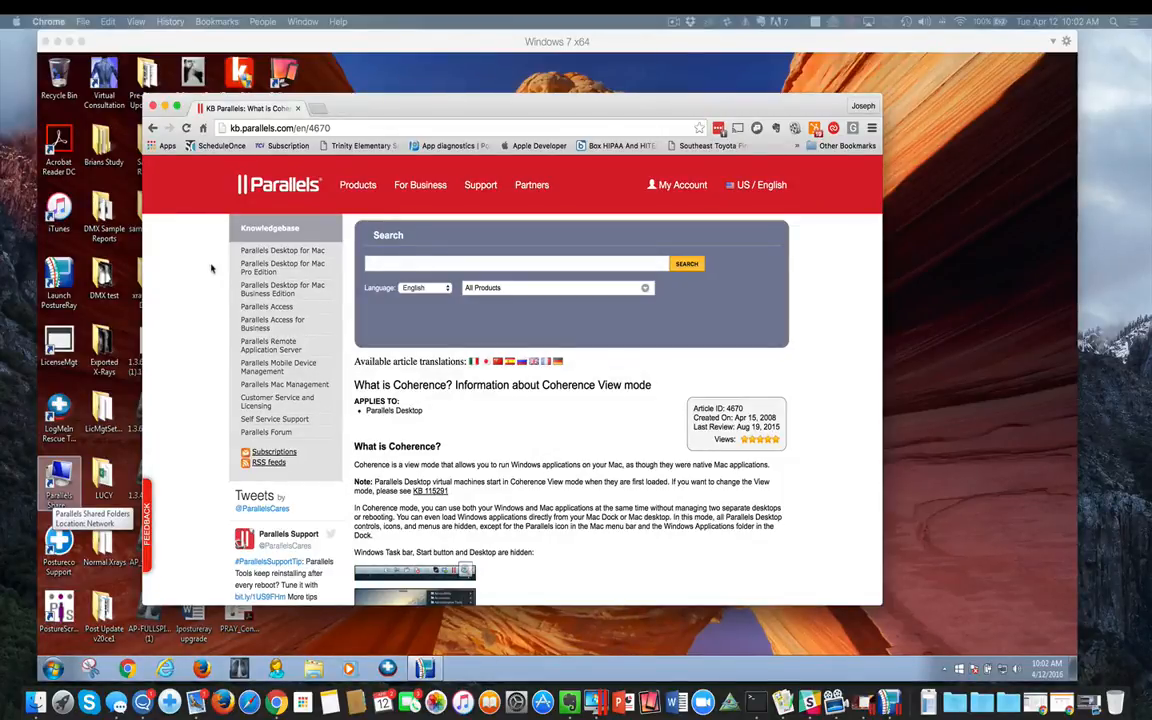
- Scroll the Parallels KB article down to its "What is Coherence?" explanation
scroll(down, 3)
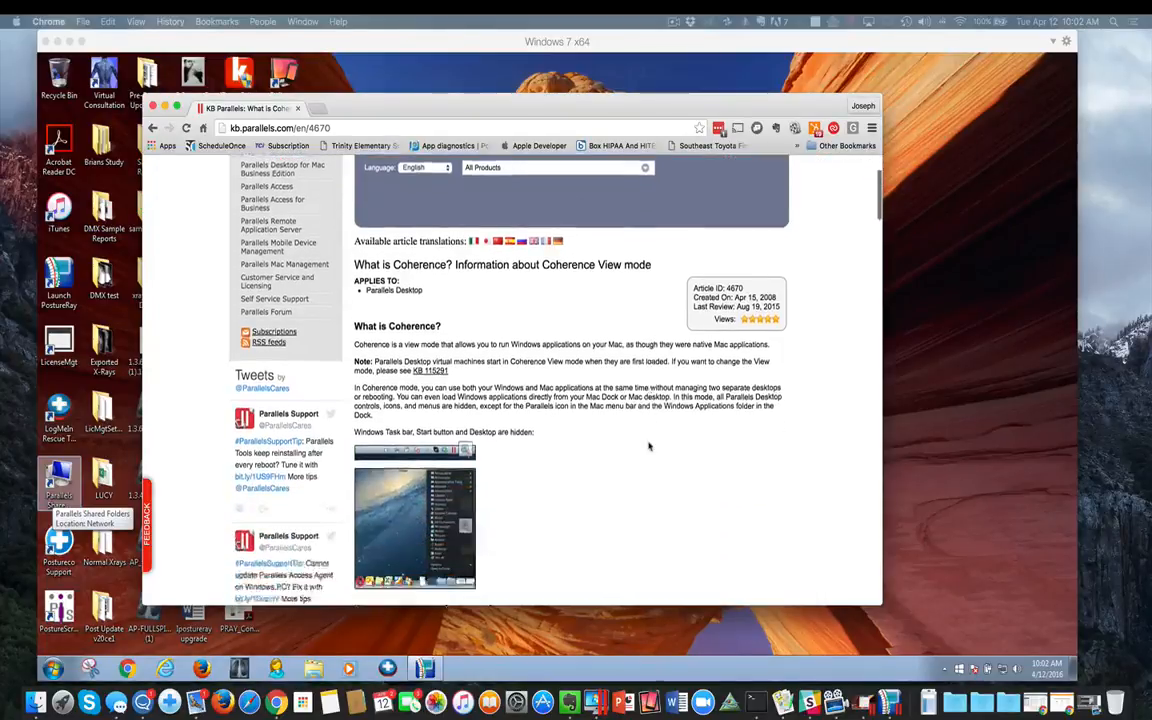